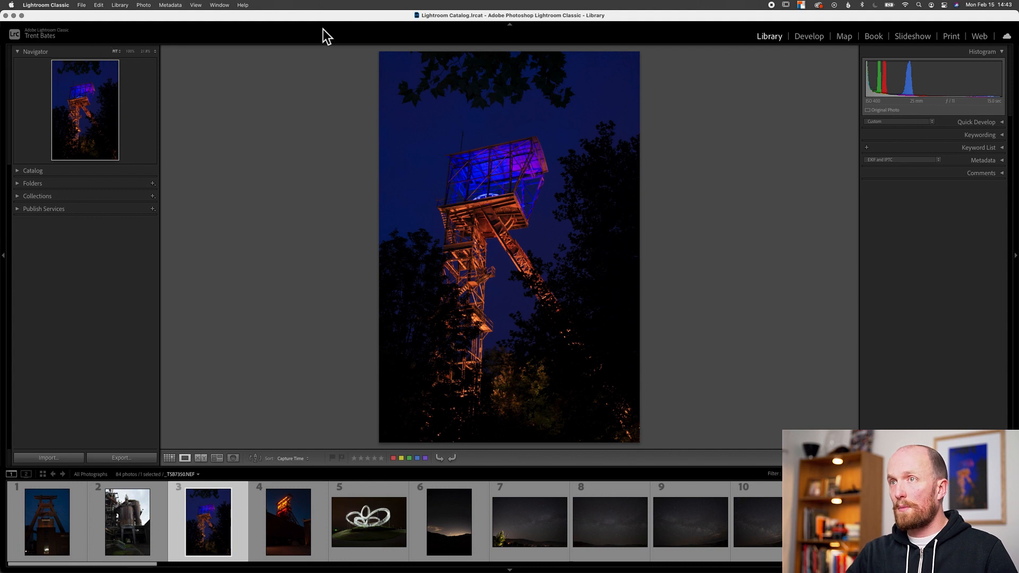
mouse_move(792, 40)
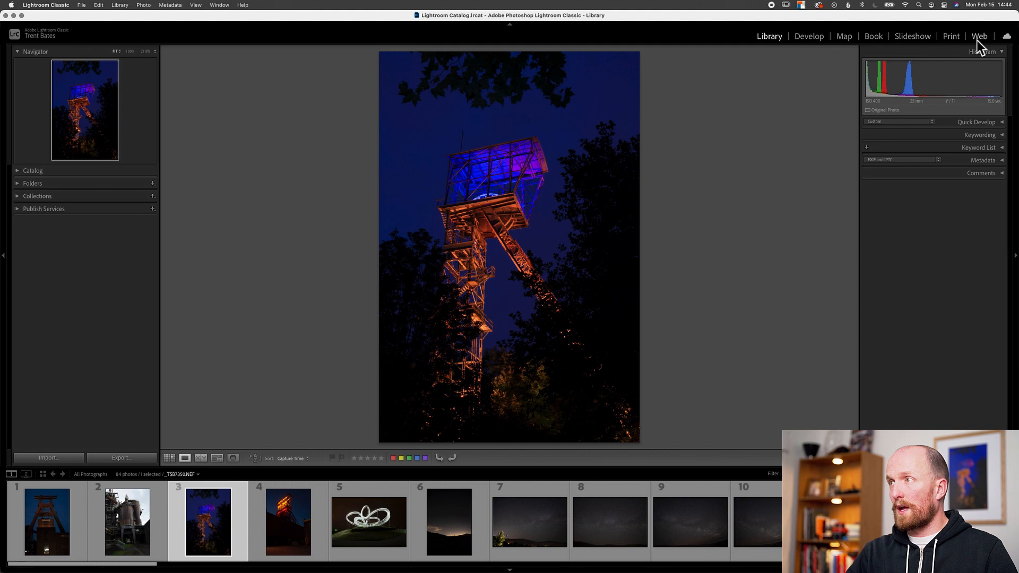
mouse_move(757, 31)
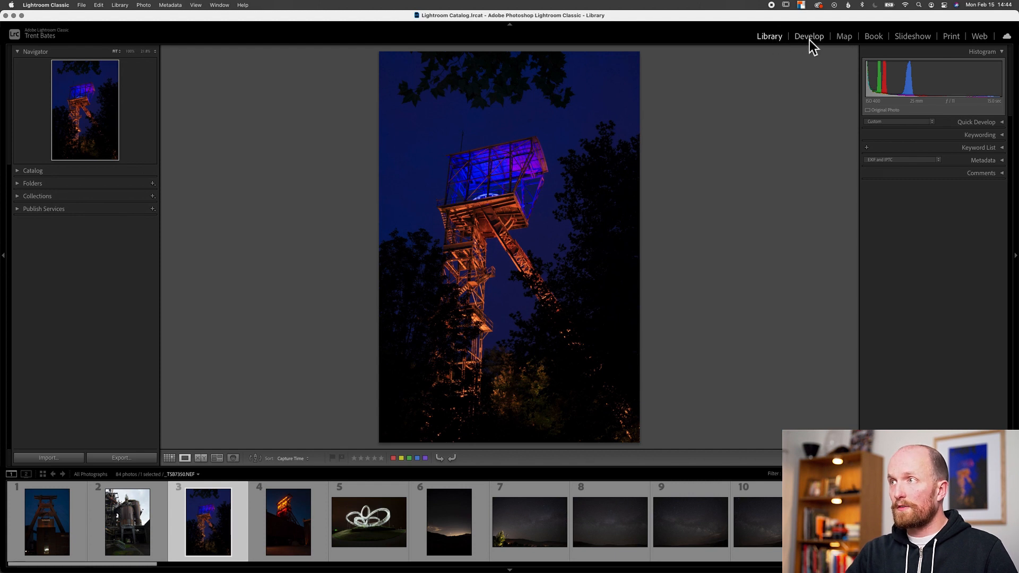
Step: Move through the Develop module and land on the Map module's world map
click(809, 36)
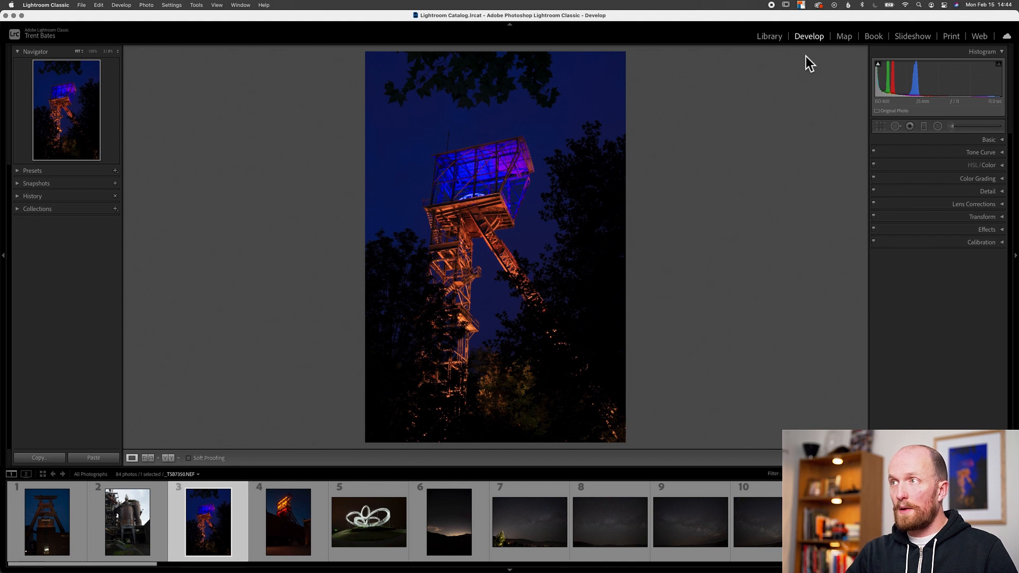
mouse_move(770, 36)
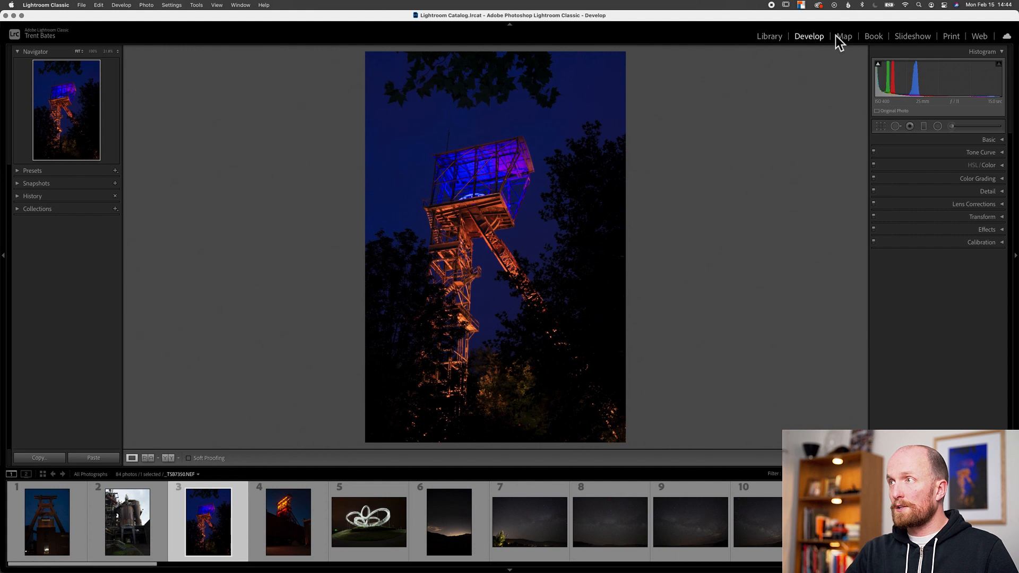
click(843, 36)
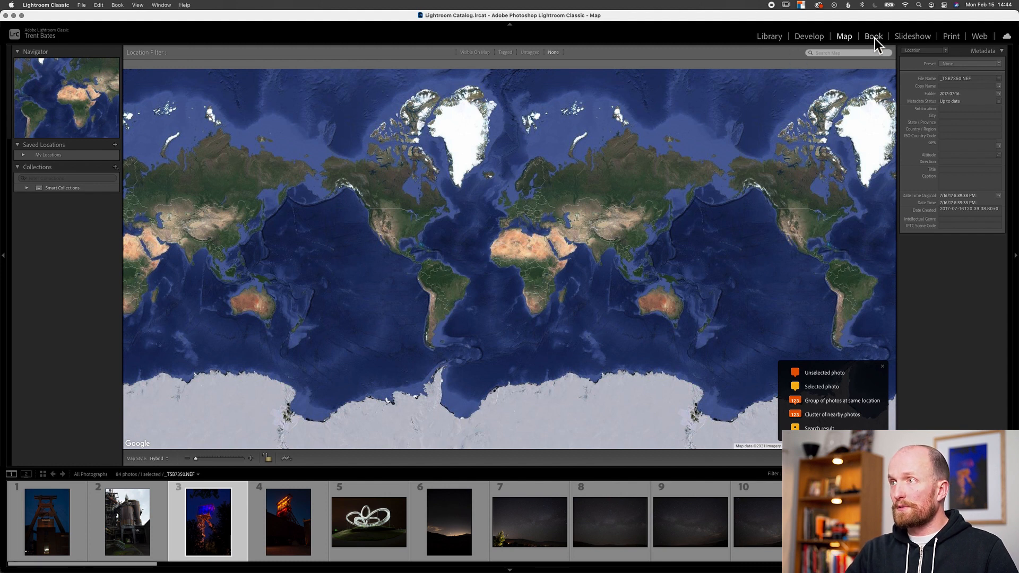
Step: Pass through the Book module and land on the Slideshow preview of the tower photo
click(874, 37)
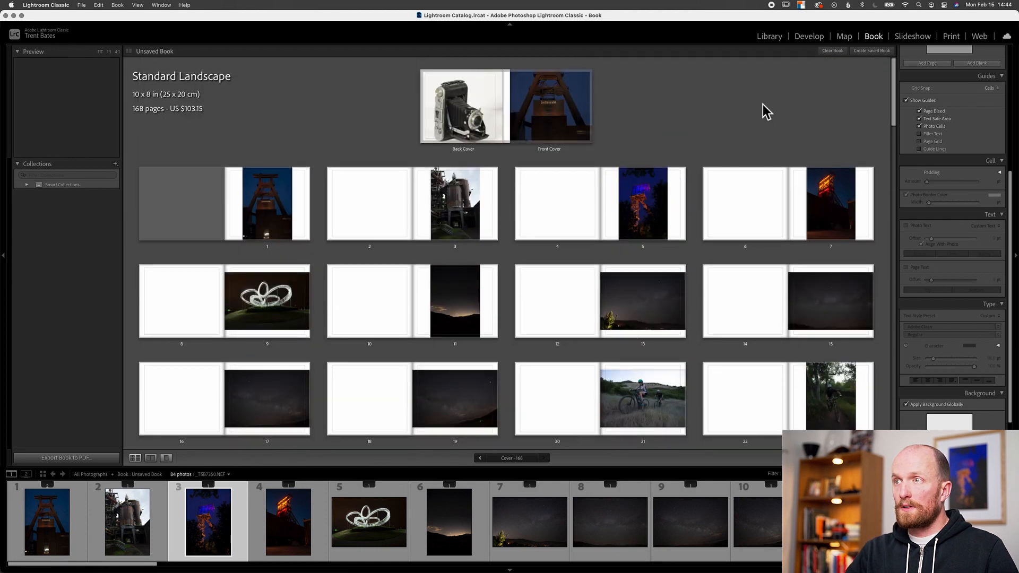
mouse_move(786, 93)
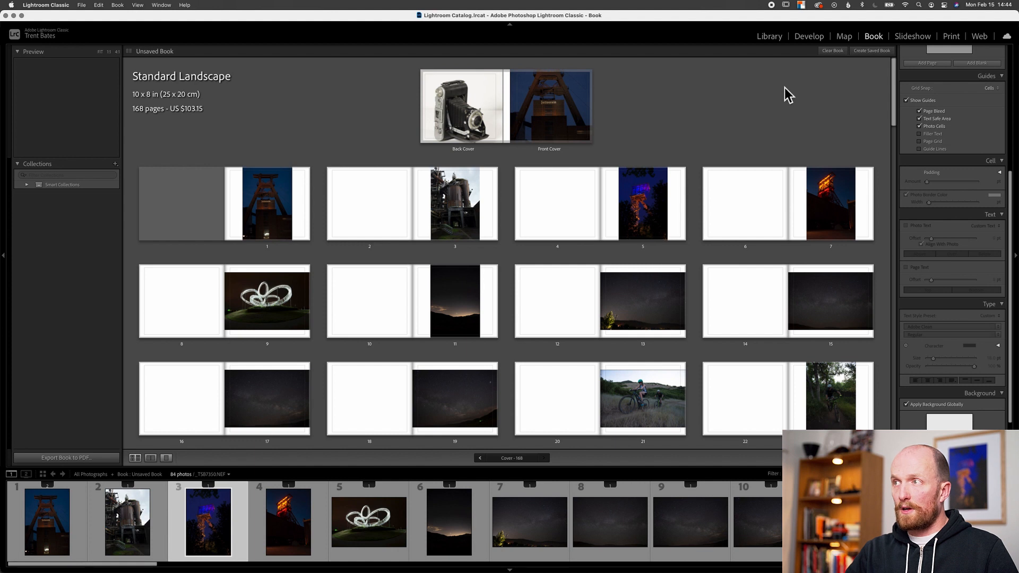
mouse_move(913, 36)
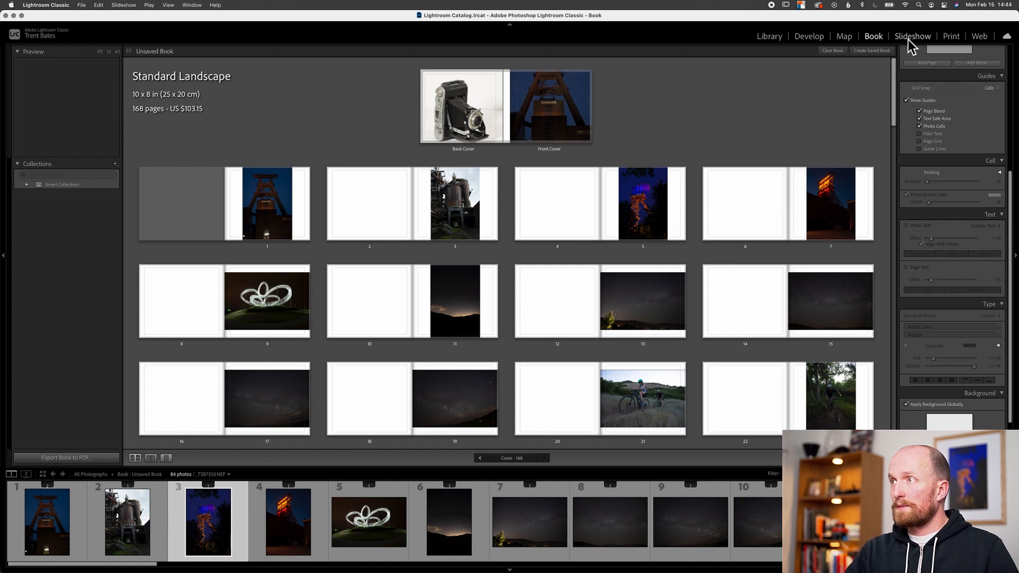
click(912, 37)
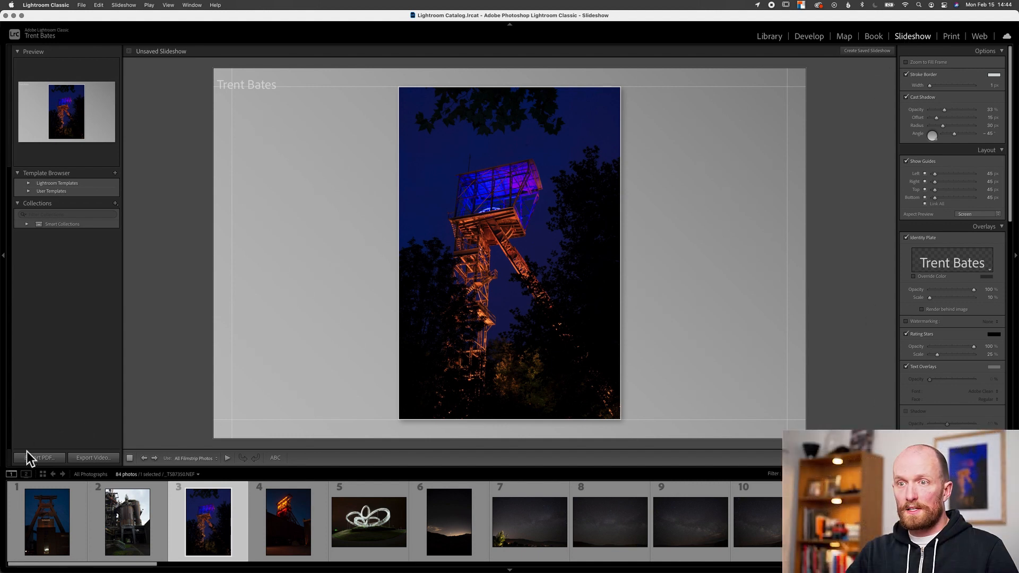
mouse_move(693, 261)
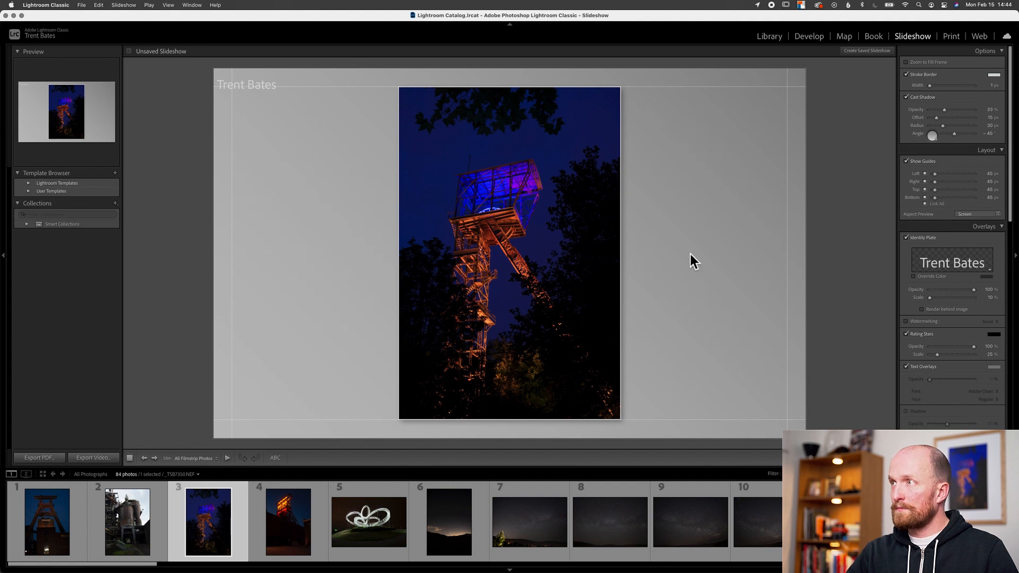
Step: Pass through the Print page layout and land on the Web module's default HTML gallery
click(950, 36)
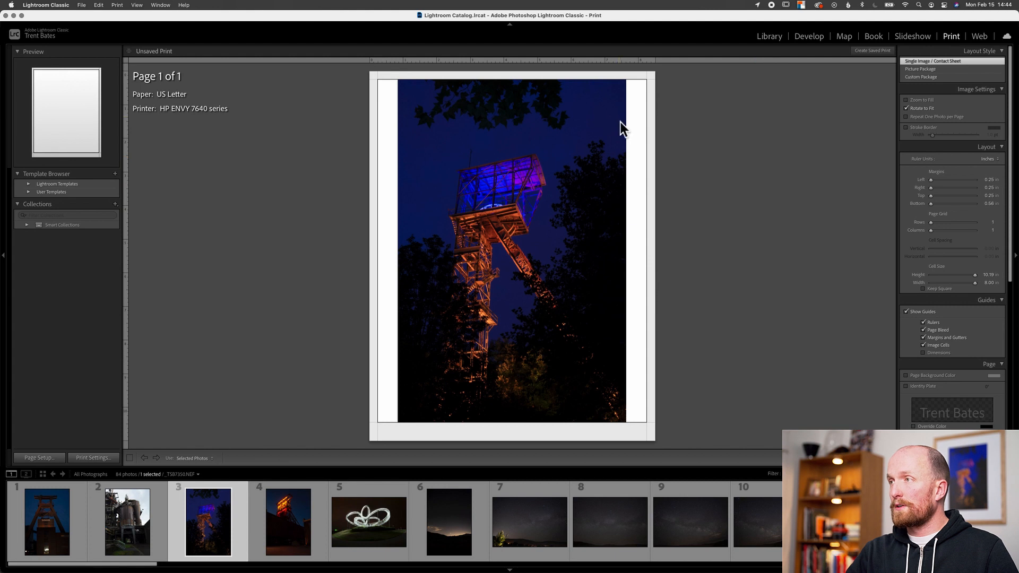
mouse_move(760, 181)
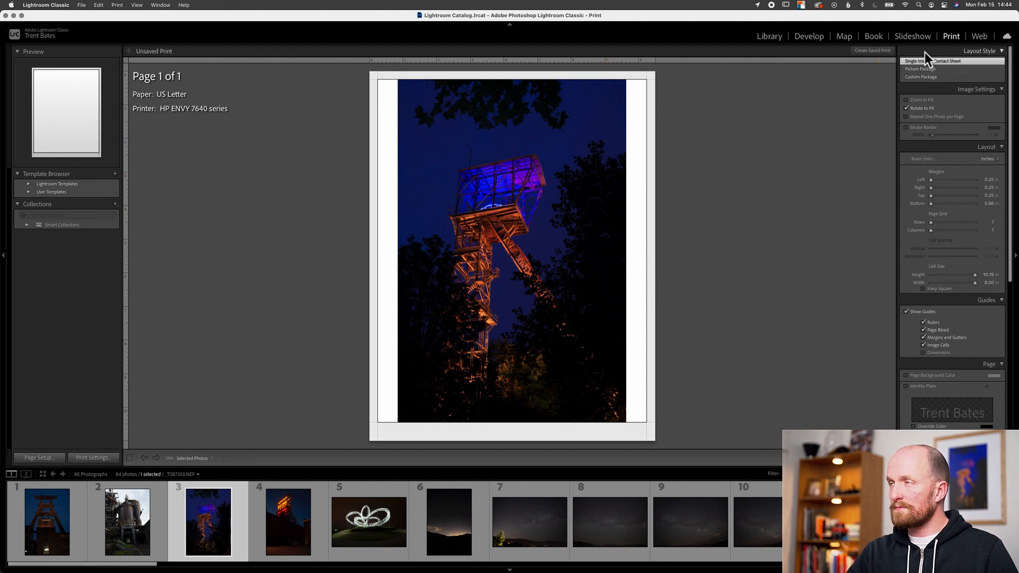
click(979, 36)
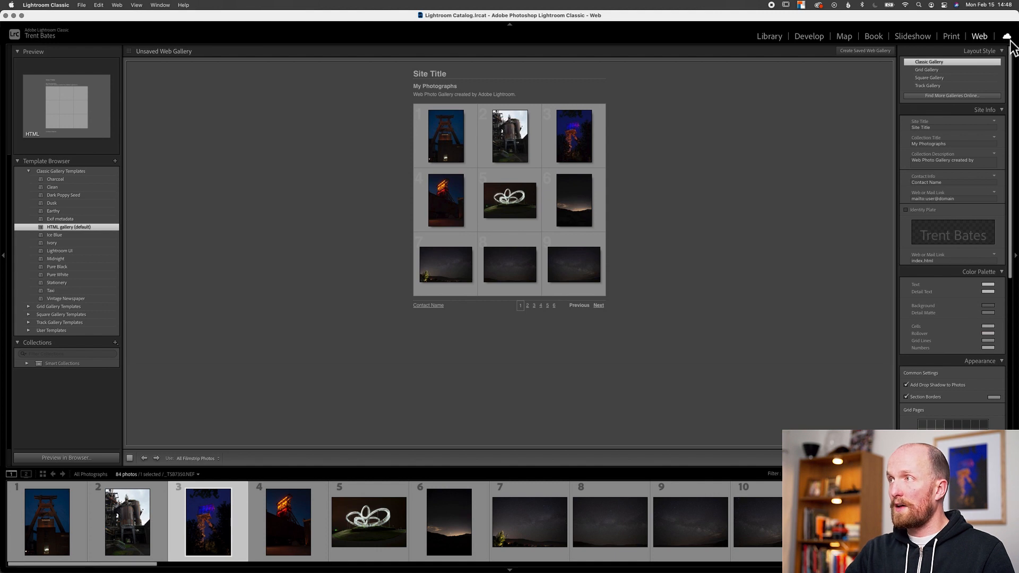
click(1007, 36)
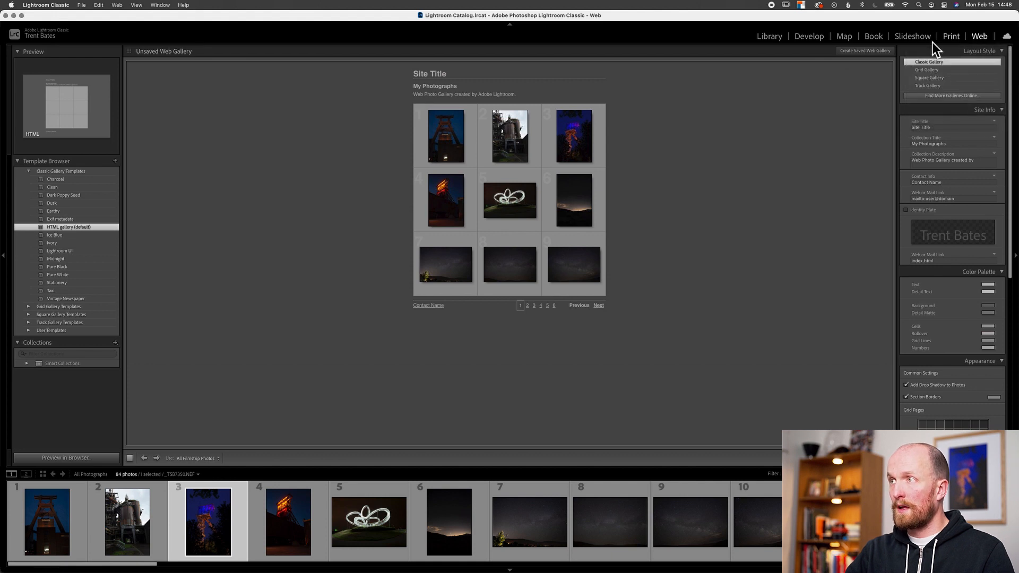
Step: Return to the Library module's single-photo view of the tower photo
click(769, 36)
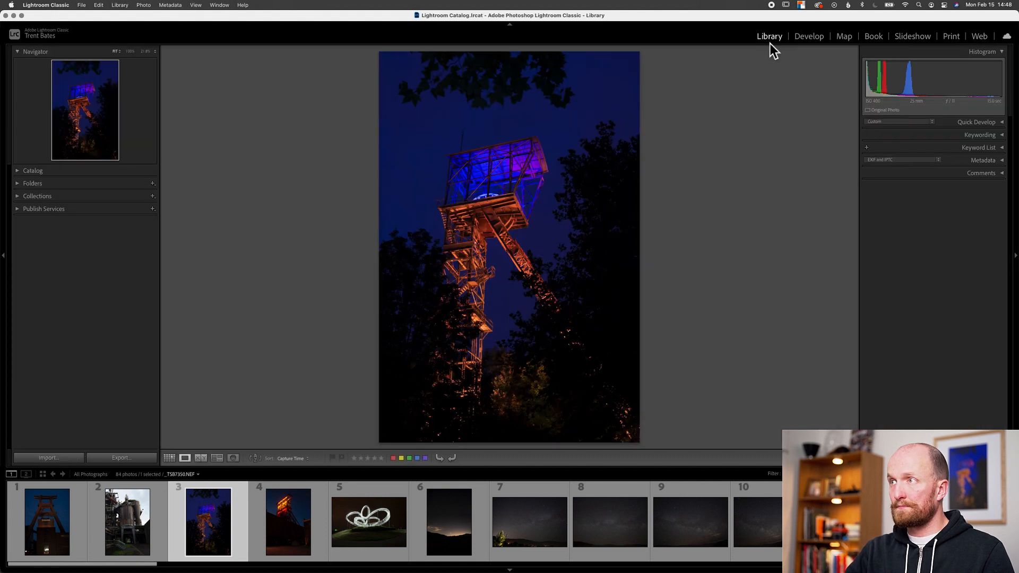
mouse_move(734, 58)
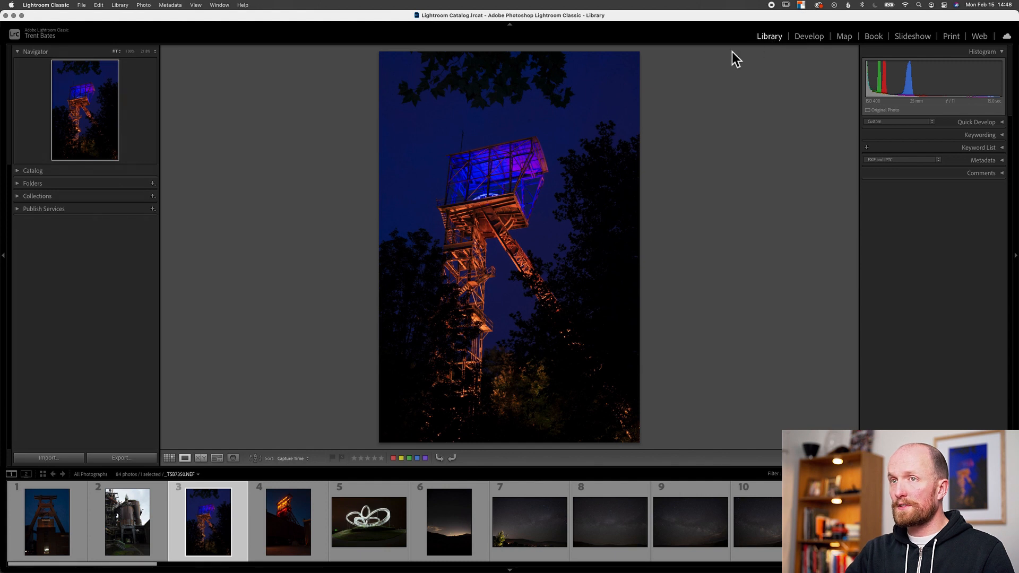
mouse_move(792, 139)
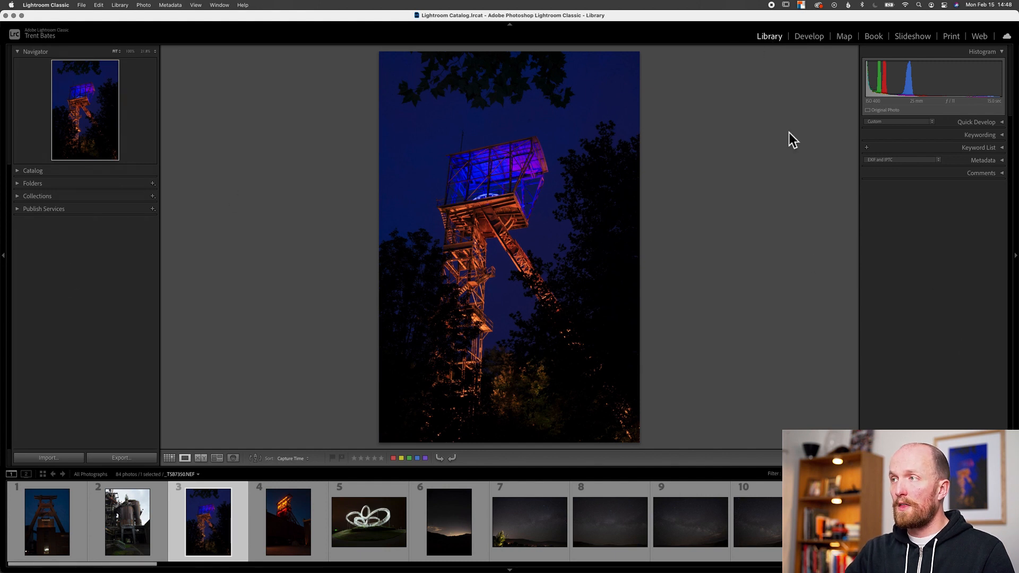
mouse_move(1006, 40)
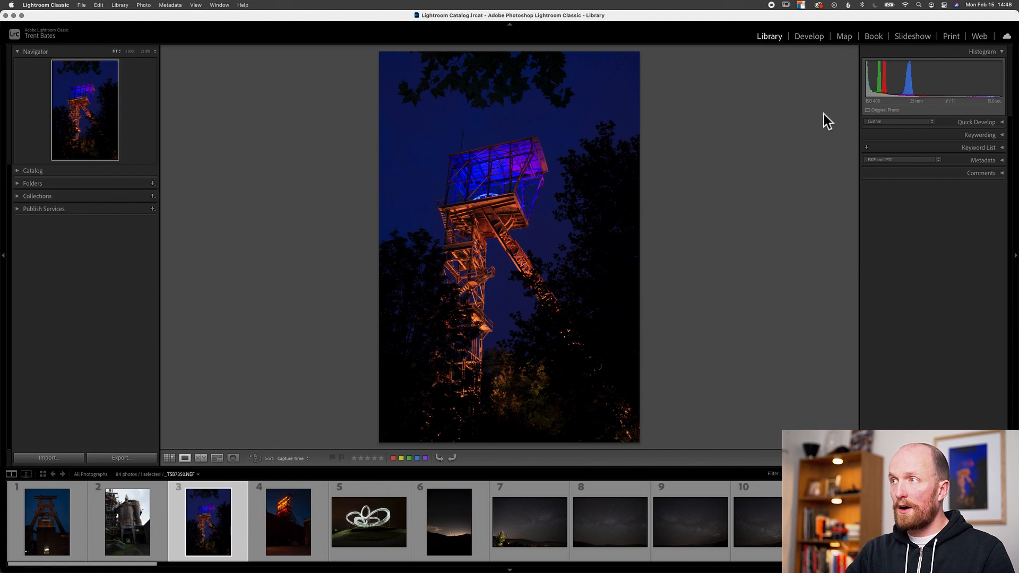
mouse_move(928, 326)
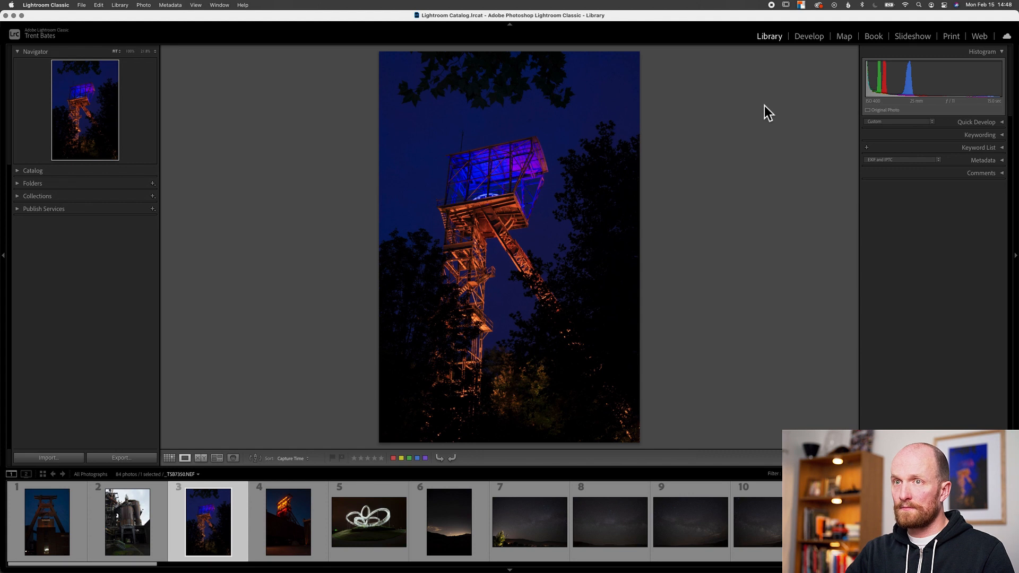
mouse_move(714, 104)
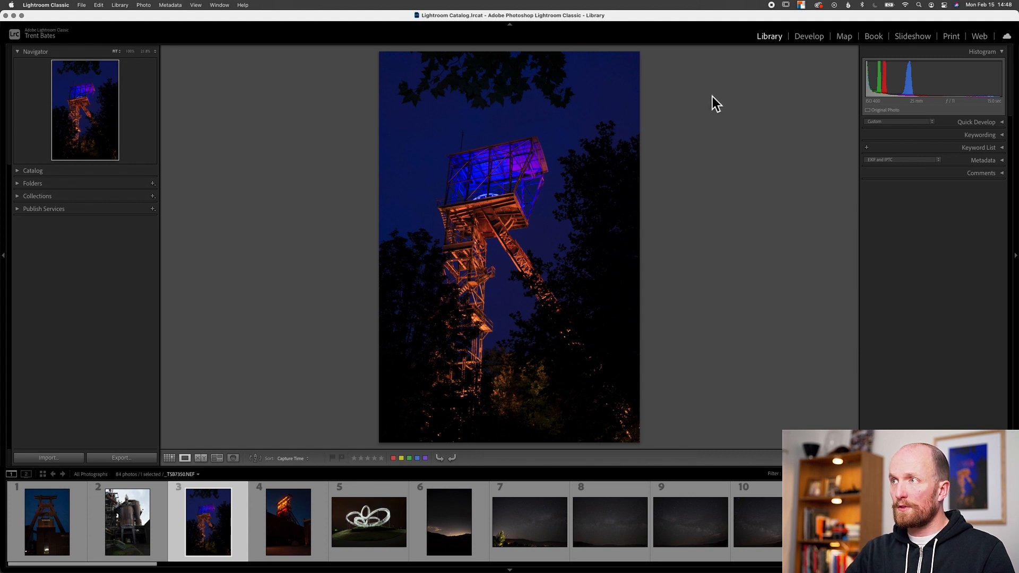
mouse_move(5, 266)
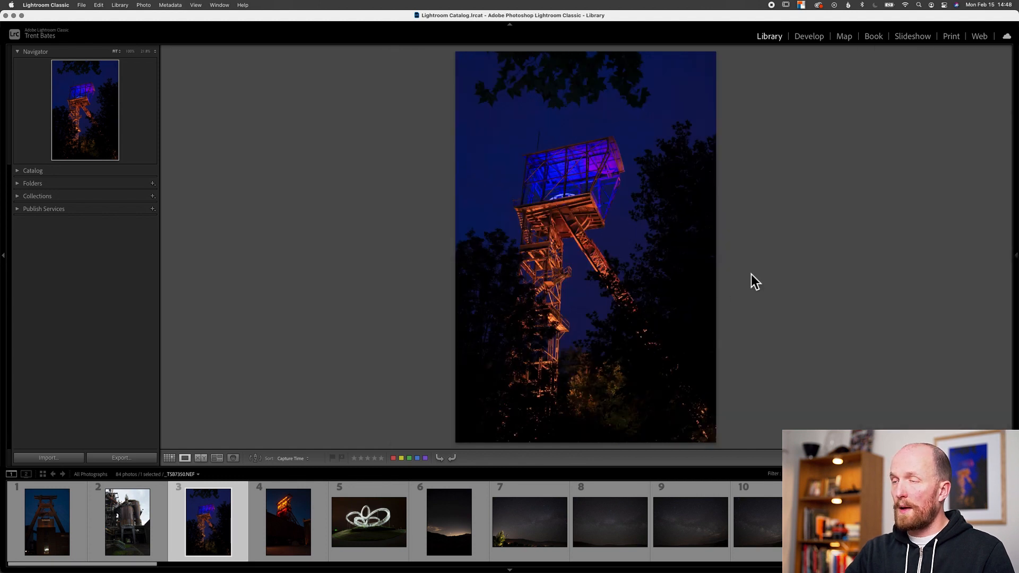
mouse_move(514, 32)
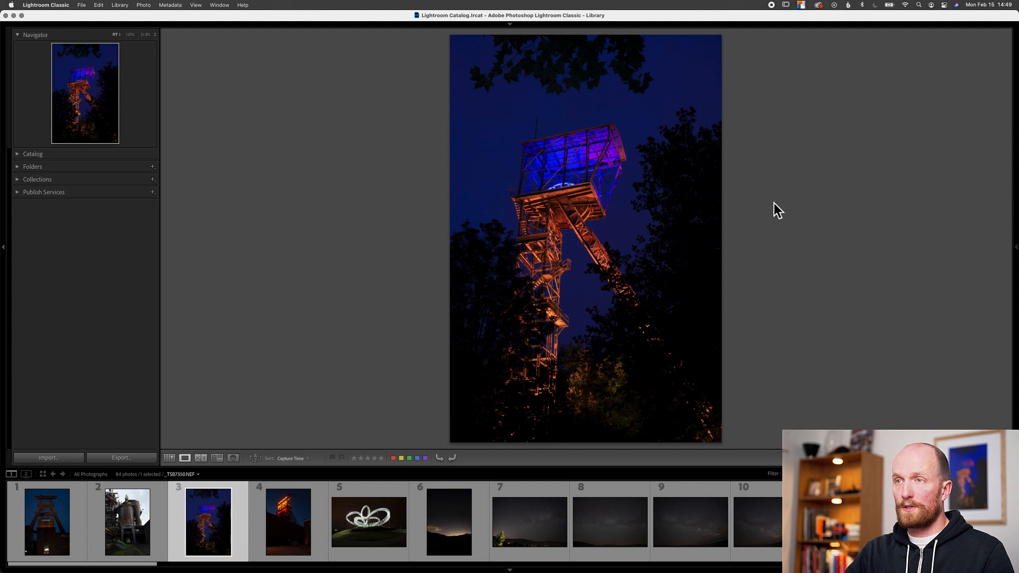
mouse_move(994, 253)
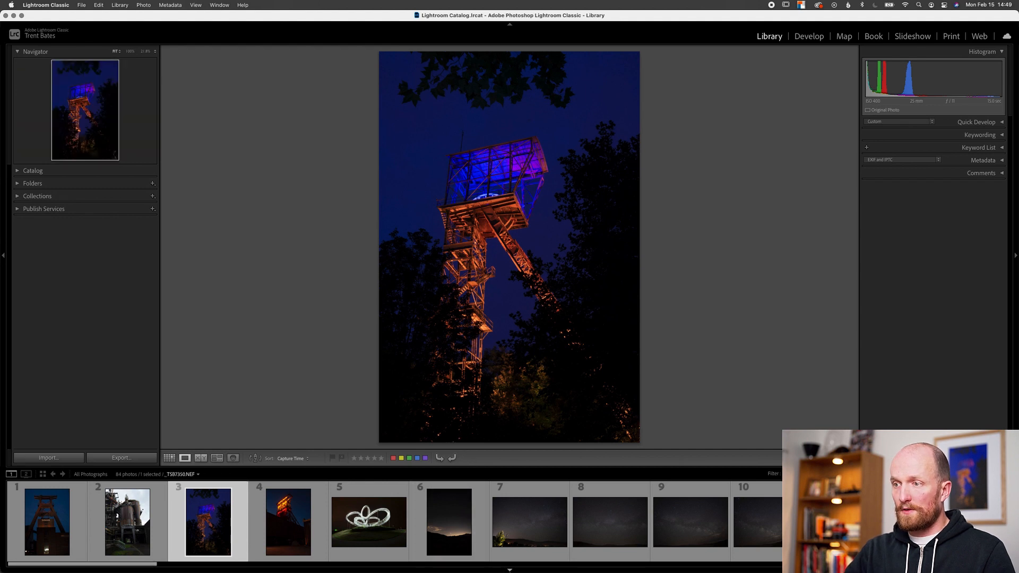
mouse_move(498, 555)
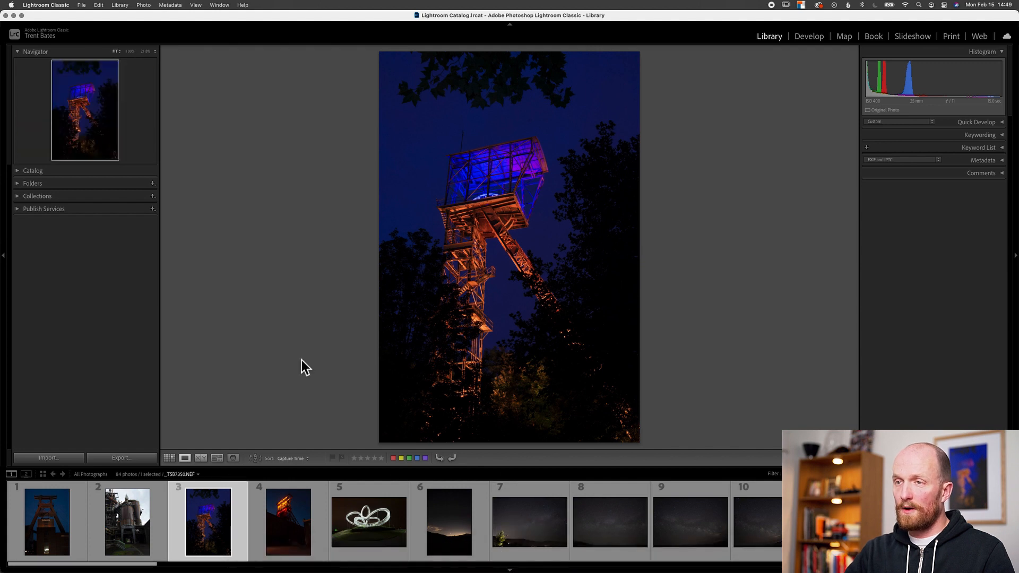
mouse_move(195, 244)
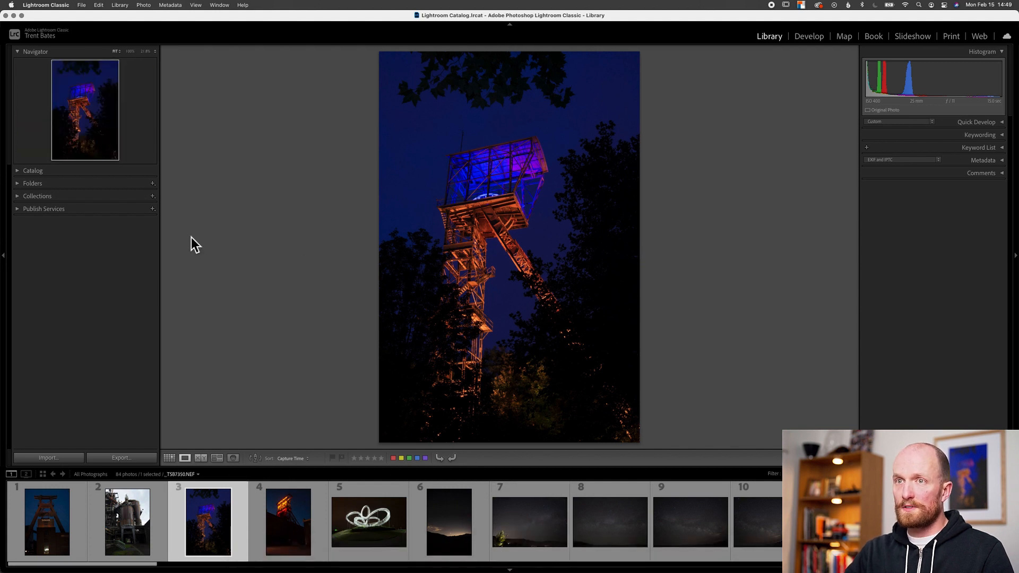
mouse_move(89, 266)
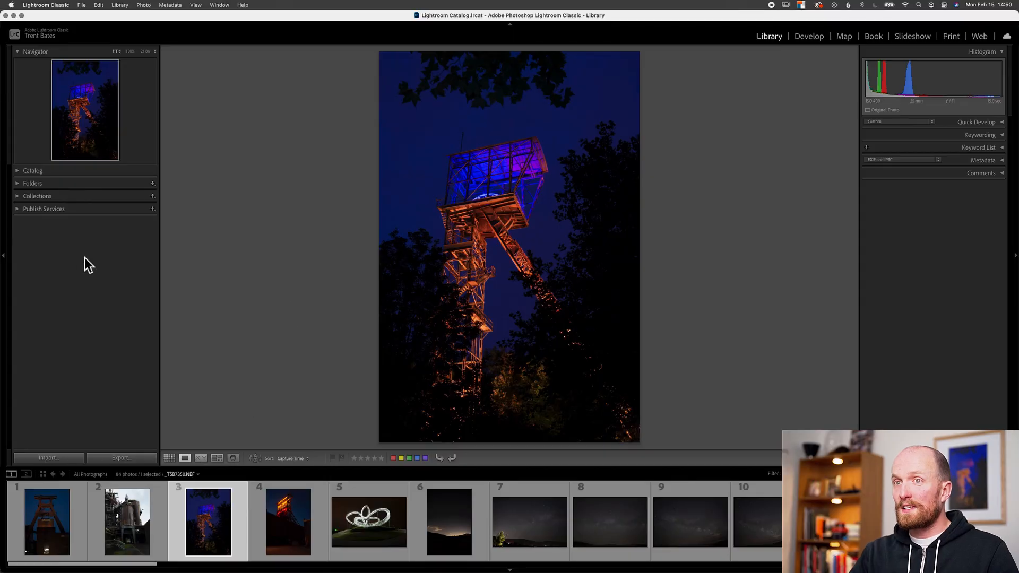
mouse_move(236, 281)
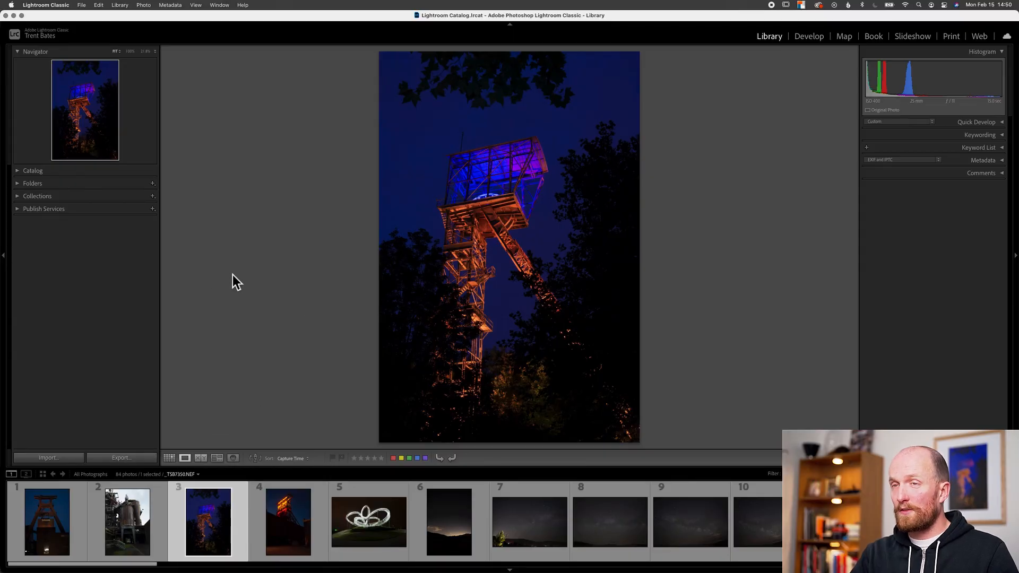
mouse_move(254, 276)
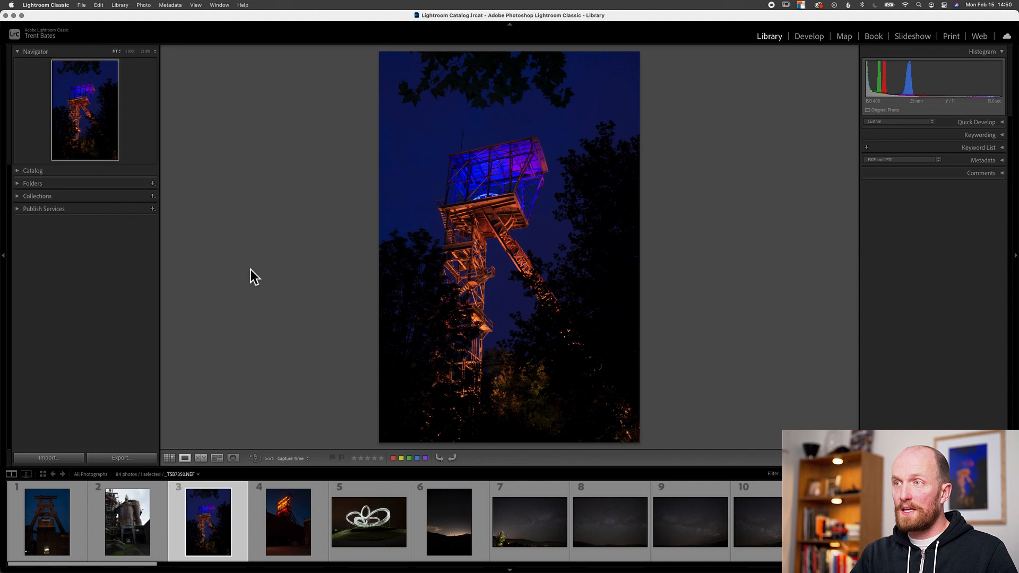
Step: Hide all panels and the filmstrip, then dim the surroundings with Lights Out
key(Tab)
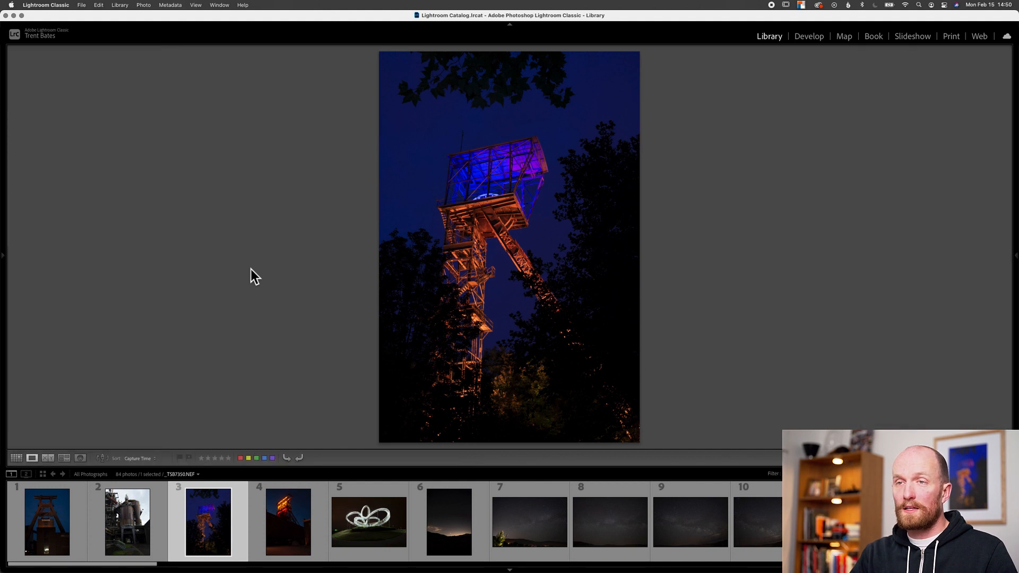
key(Tab)
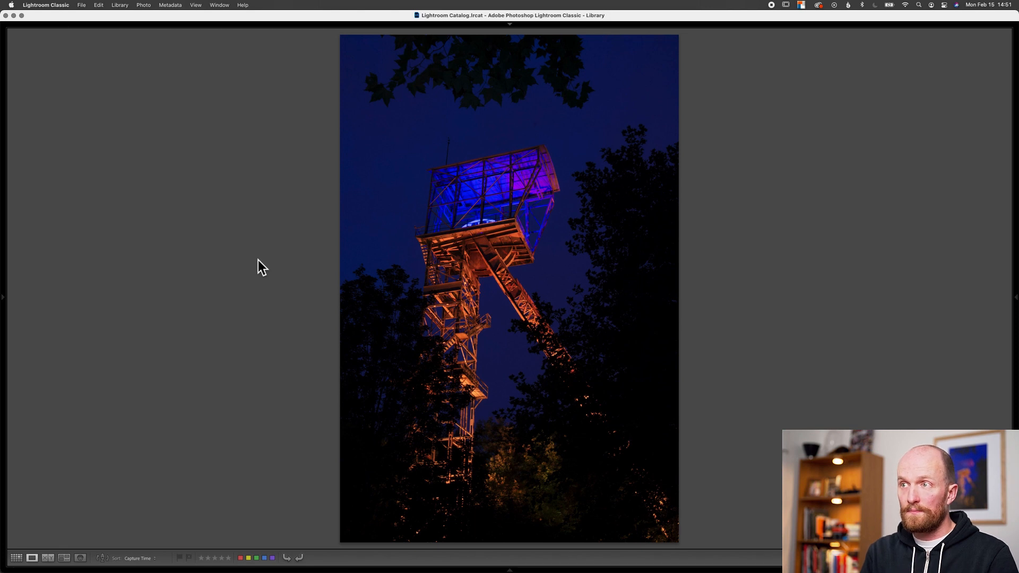
key(l)
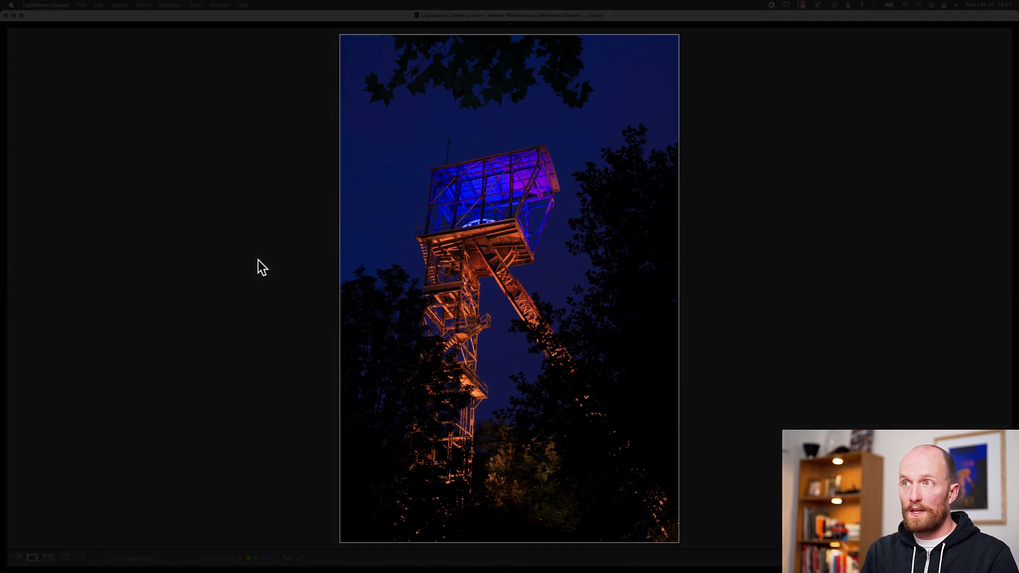